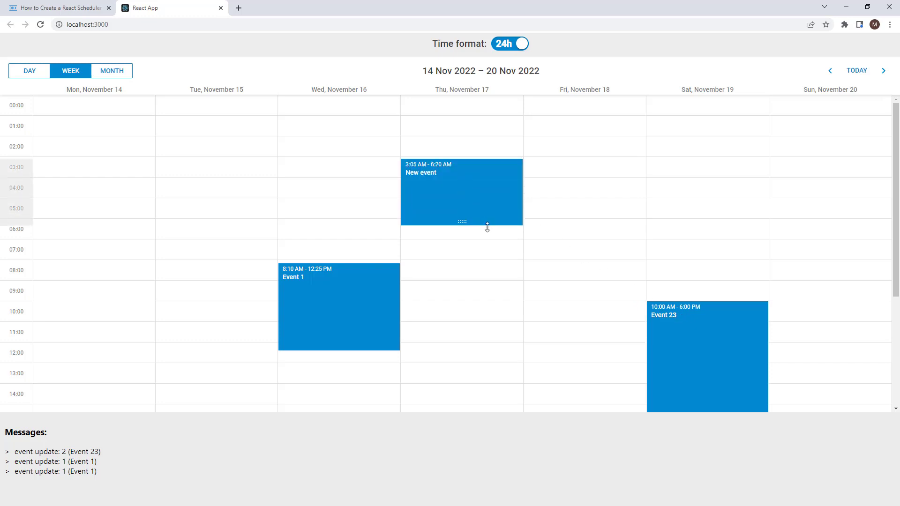
Step: Switch to VS Code and begin entering npx create-react in the scheduler_howtoreact terminal
{"action": "key", "text": "alt+tab"}
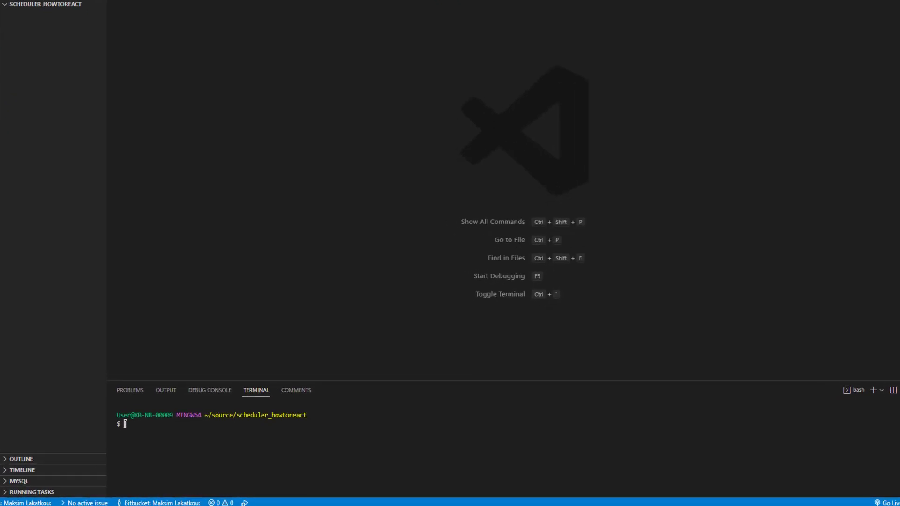
{"action": "type", "text": "npx create-react"}
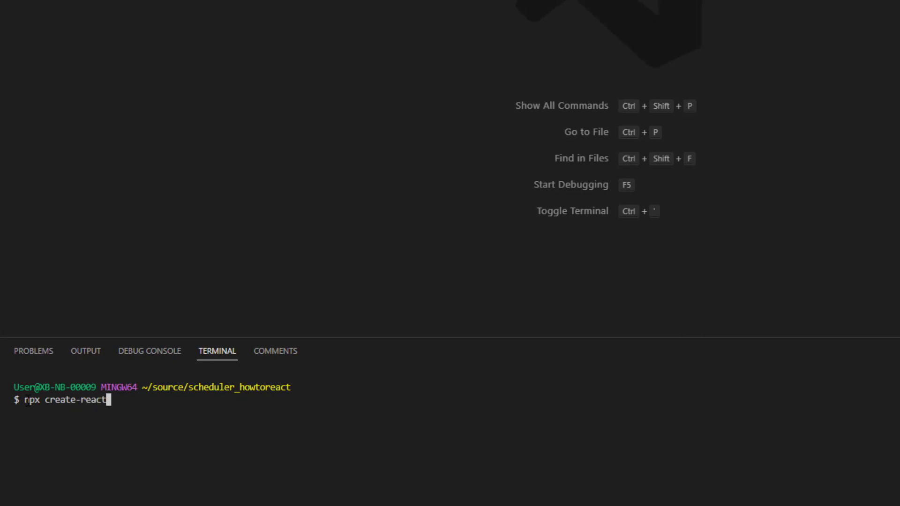